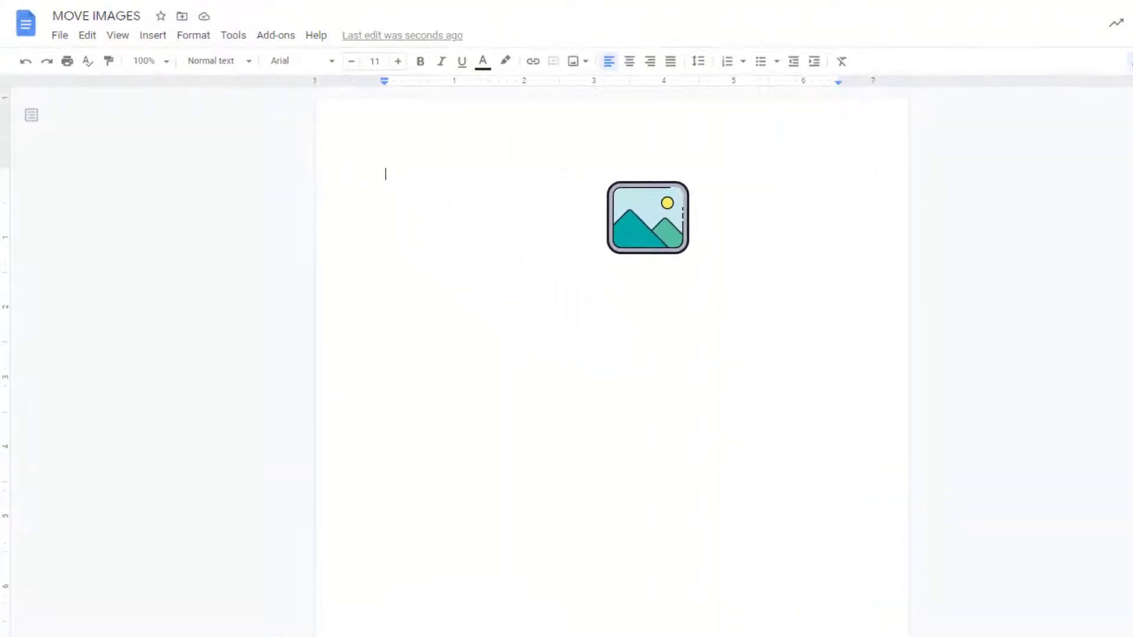
Step: Place the phone image against the right margin beside the Lorem ipsum text
{"action": "left_click_drag", "start_coordinate": [647, 217], "coordinate": [549, 392]}
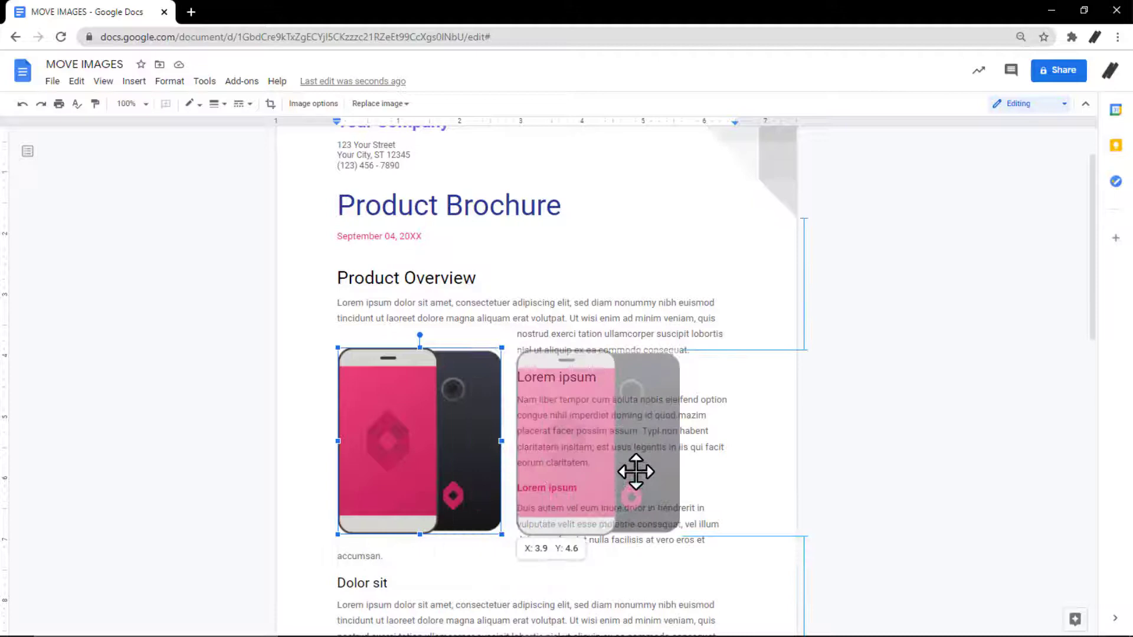
{"action": "left_click_drag", "start_coordinate": [636, 472], "coordinate": [653, 471]}
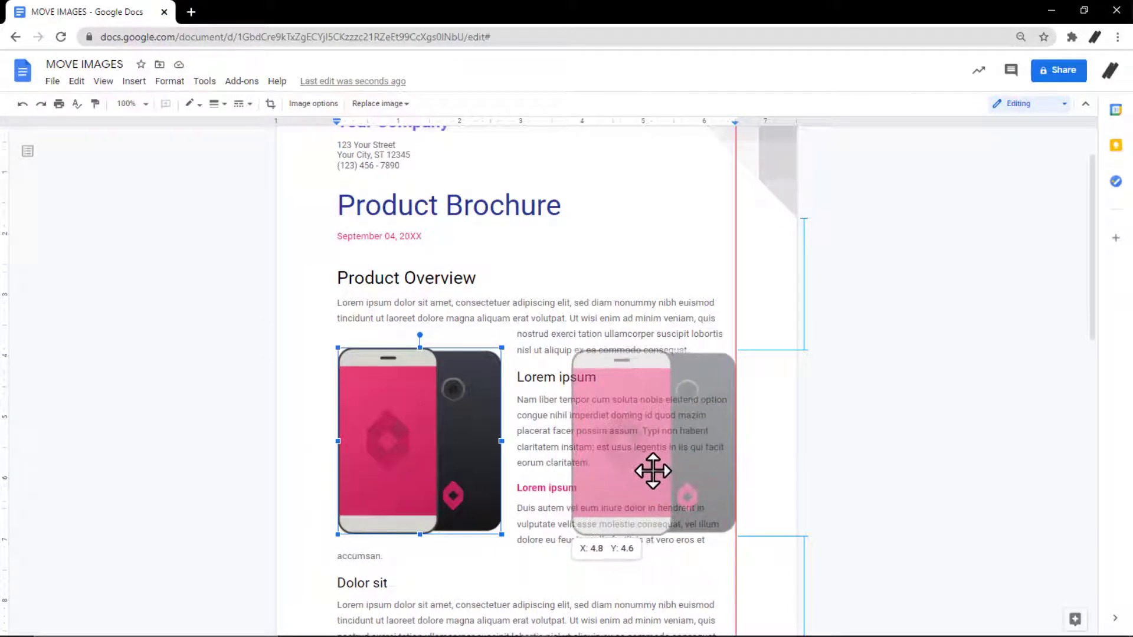
{"action": "left_click_drag", "start_coordinate": [419, 440], "coordinate": [654, 445]}
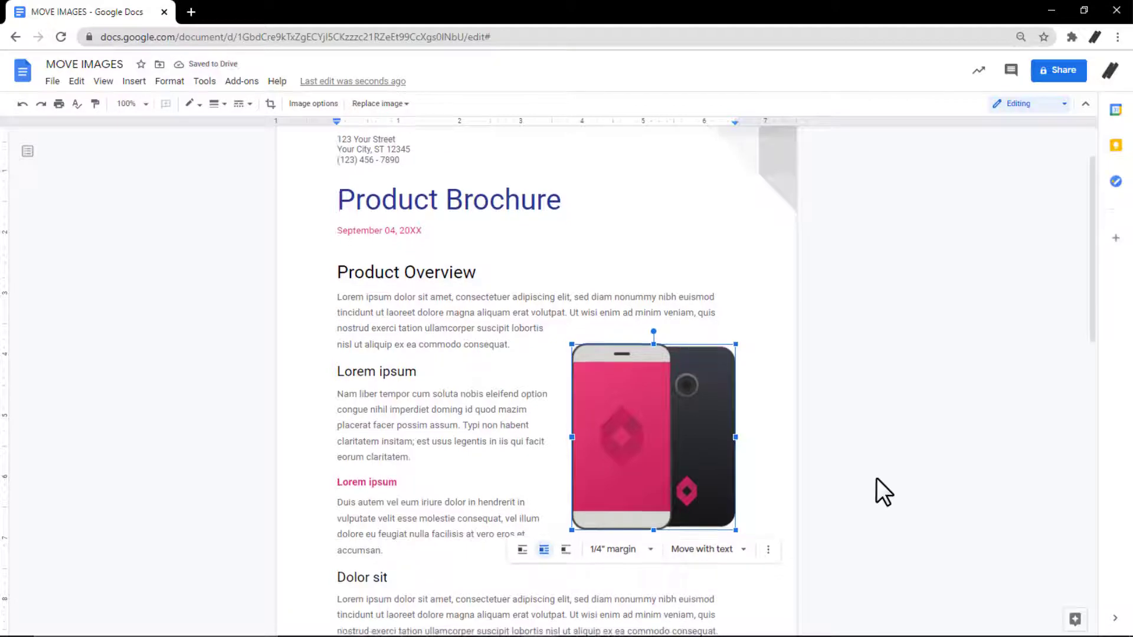
Step: Drag the phone image down onto page 2 into the Details paragraphs
{"action": "scroll", "scroll_direction": "down", "scroll_amount": 3}
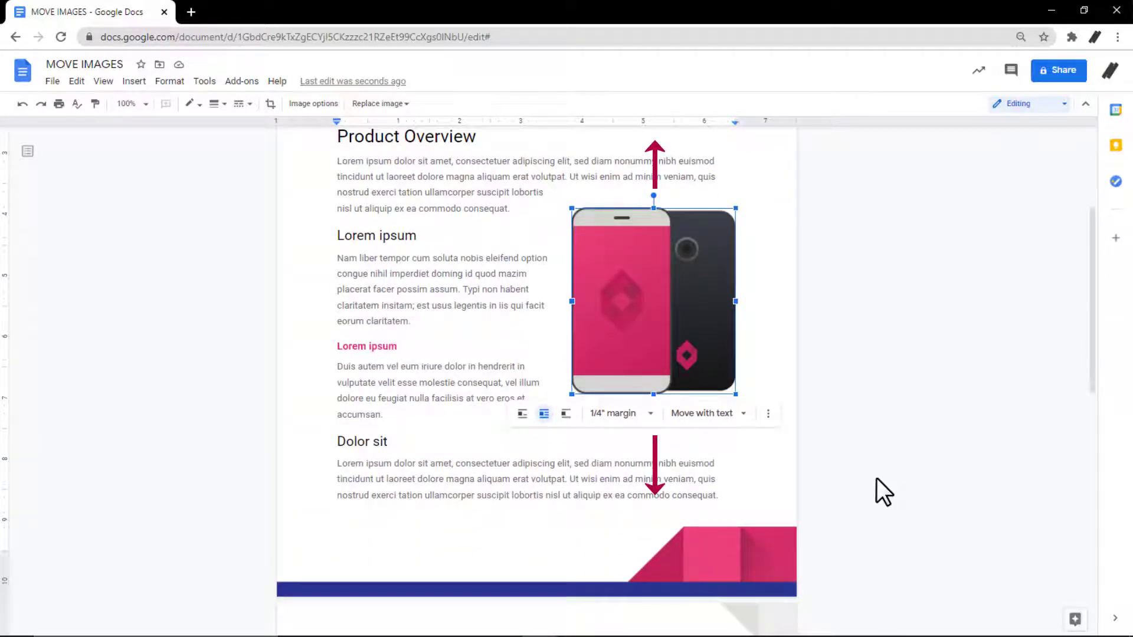
{"action": "mouse_move", "coordinate": [661, 336]}
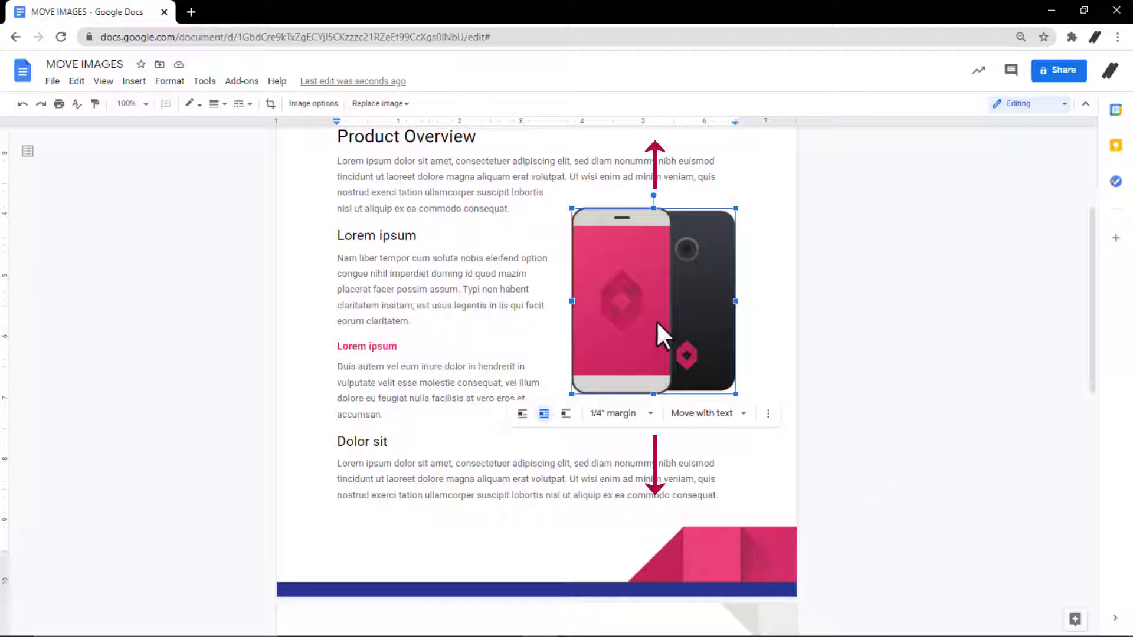
{"action": "left_click_drag", "start_coordinate": [654, 302], "coordinate": [654, 354]}
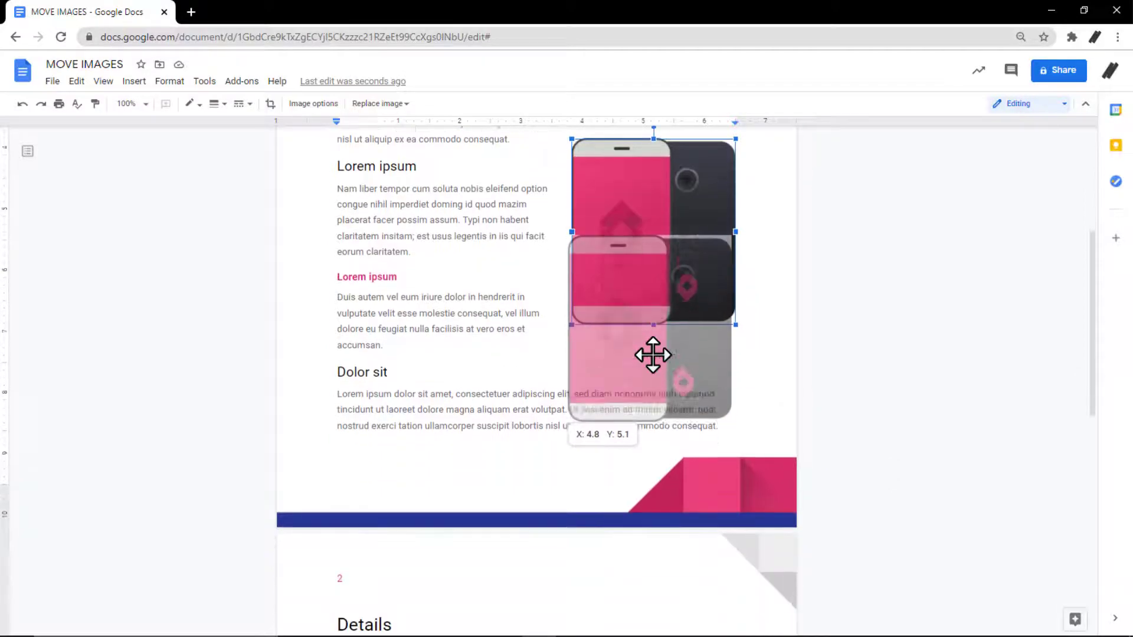
{"action": "left_click_drag", "start_coordinate": [653, 355], "coordinate": [553, 476]}
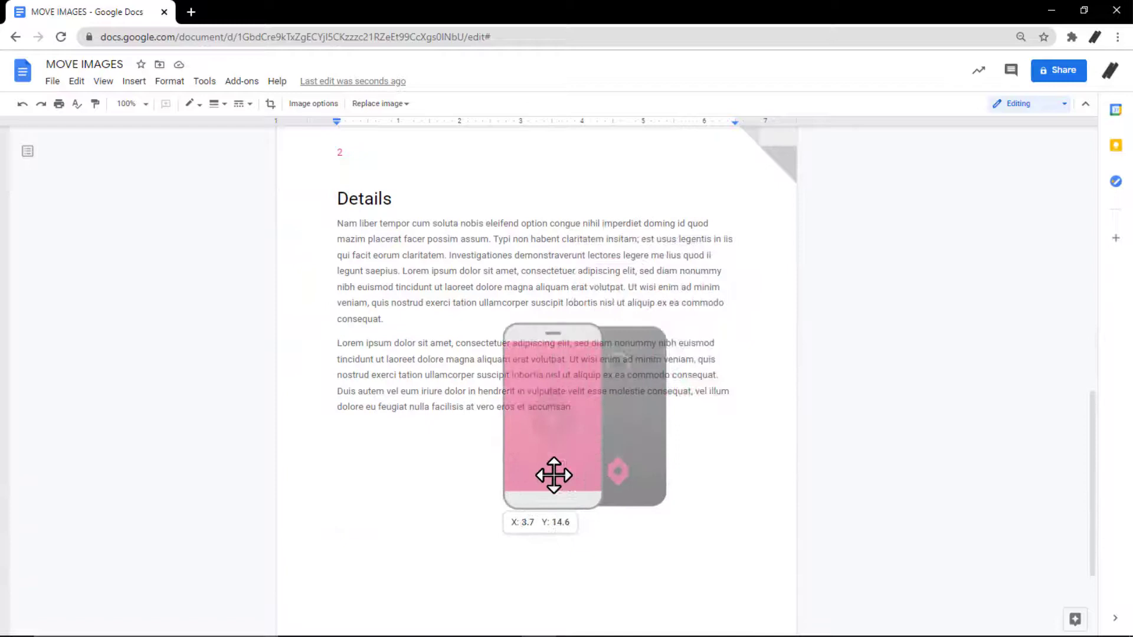
{"action": "left_click_drag", "start_coordinate": [553, 476], "coordinate": [415, 513]}
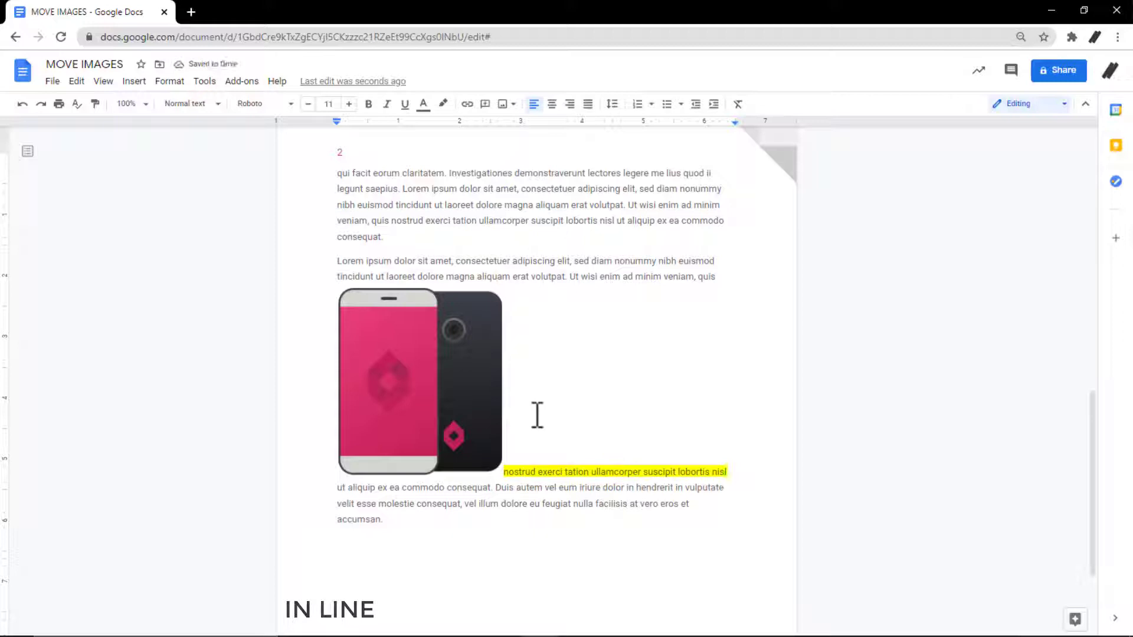
Step: Select the inline phone image on page 2 to reveal its image options toolbar
{"action": "left_click", "coordinate": [419, 381]}
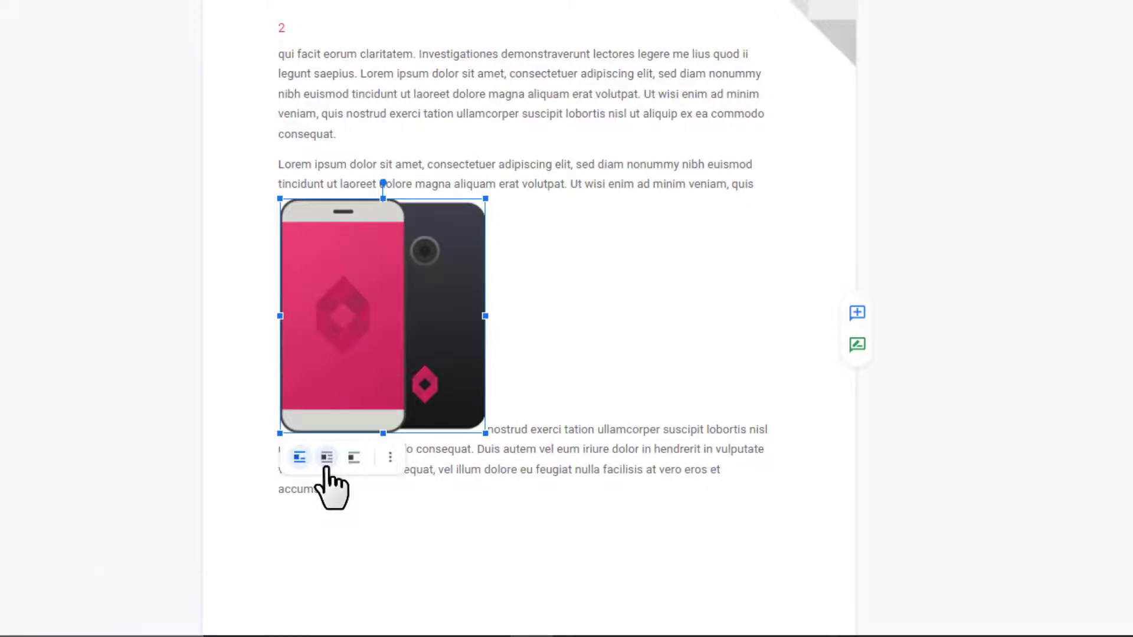
Step: Set the phone image to Wrap text, then switch it to Break text, leaving margins unchanged
{"action": "left_click", "coordinate": [325, 457]}
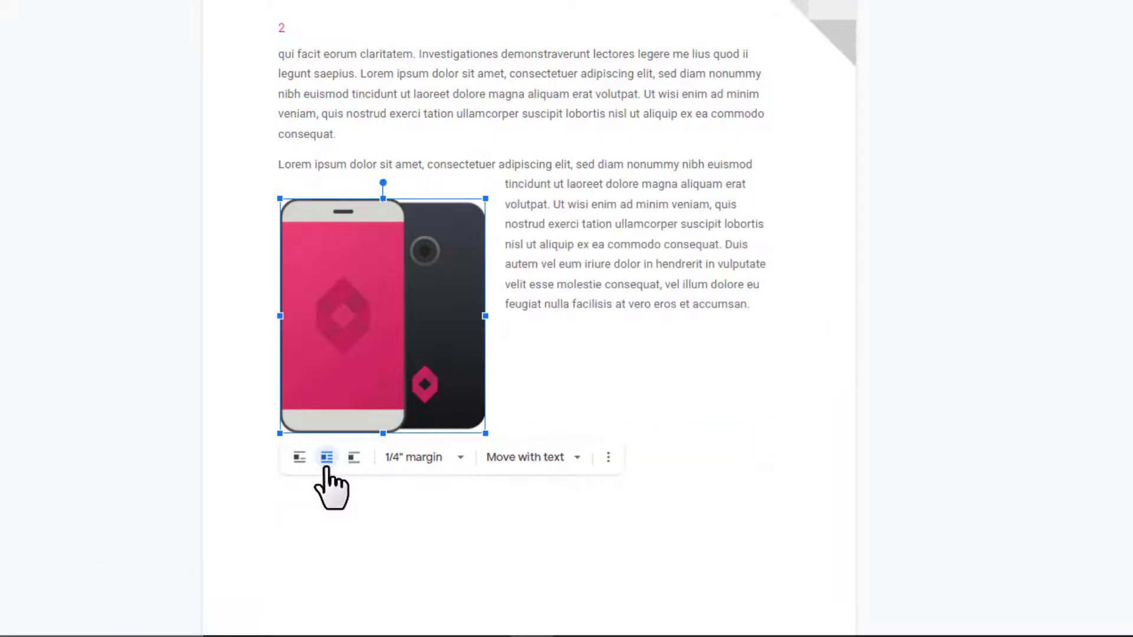
{"action": "left_click", "coordinate": [422, 457]}
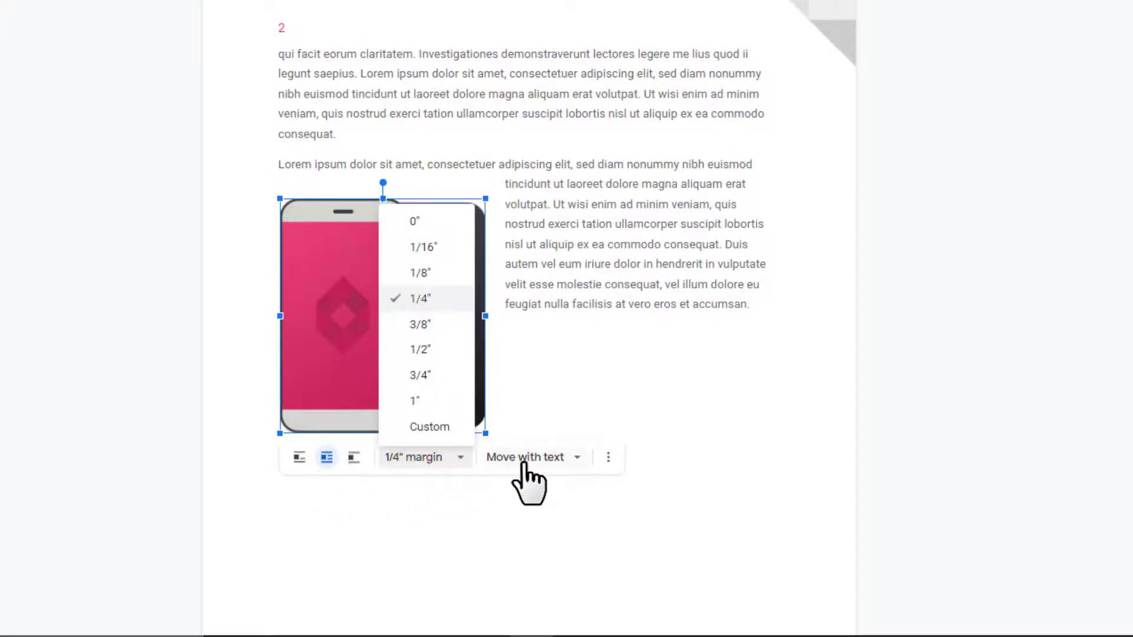
{"action": "left_click", "coordinate": [532, 458]}
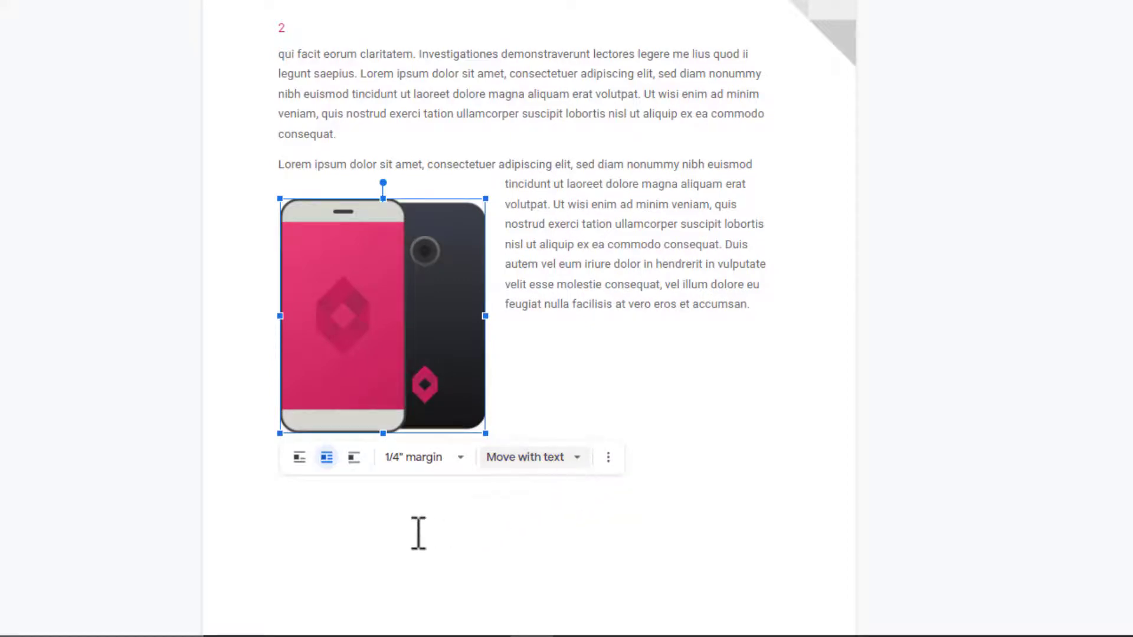
{"action": "left_click", "coordinate": [353, 457]}
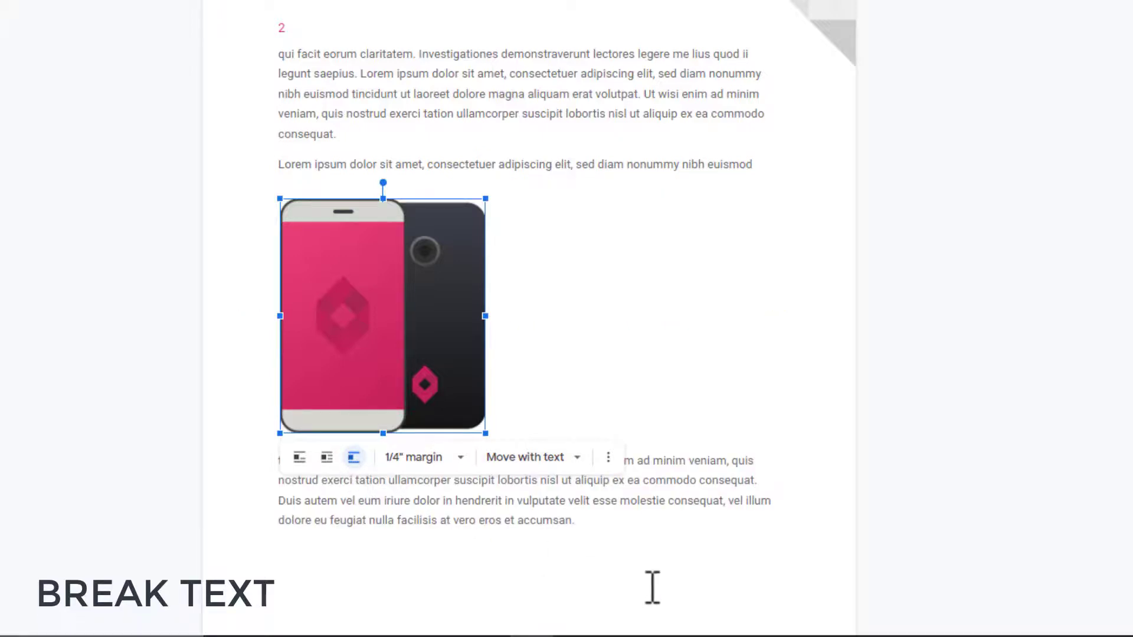
Step: Set the break-text margin around the phone image to 3/8 inch
{"action": "left_click", "coordinate": [424, 457]}
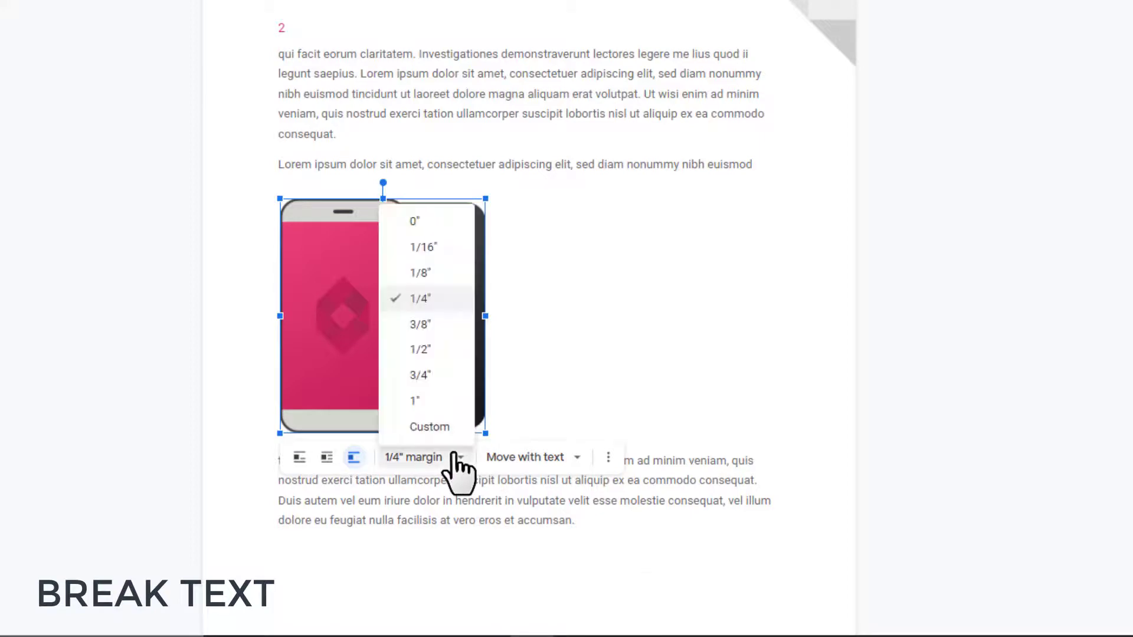
{"action": "left_click", "coordinate": [420, 324]}
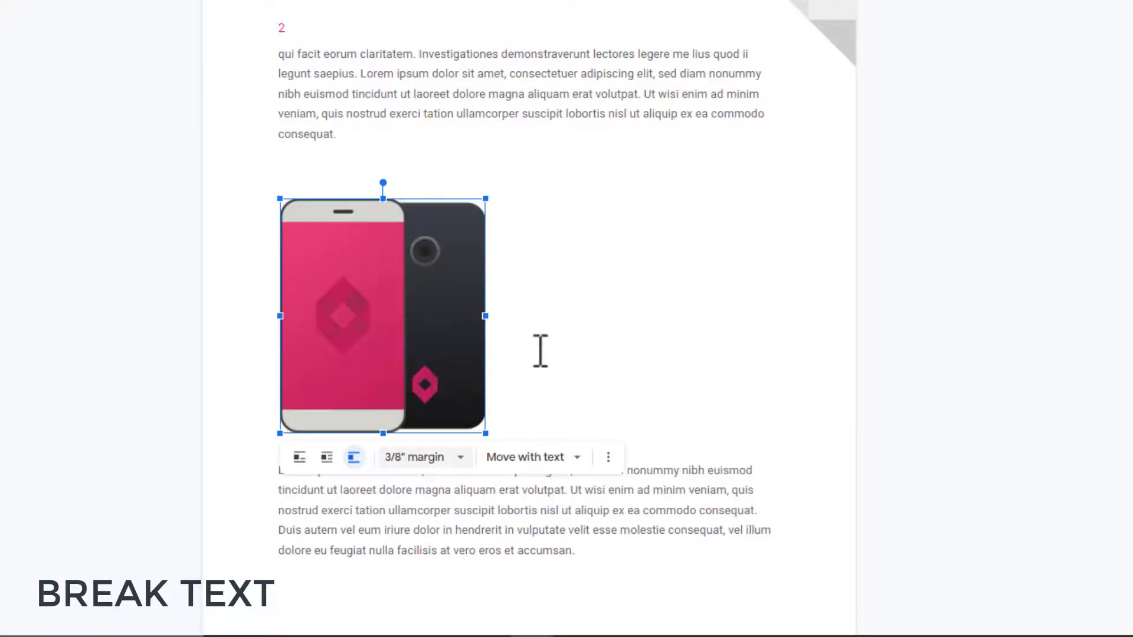